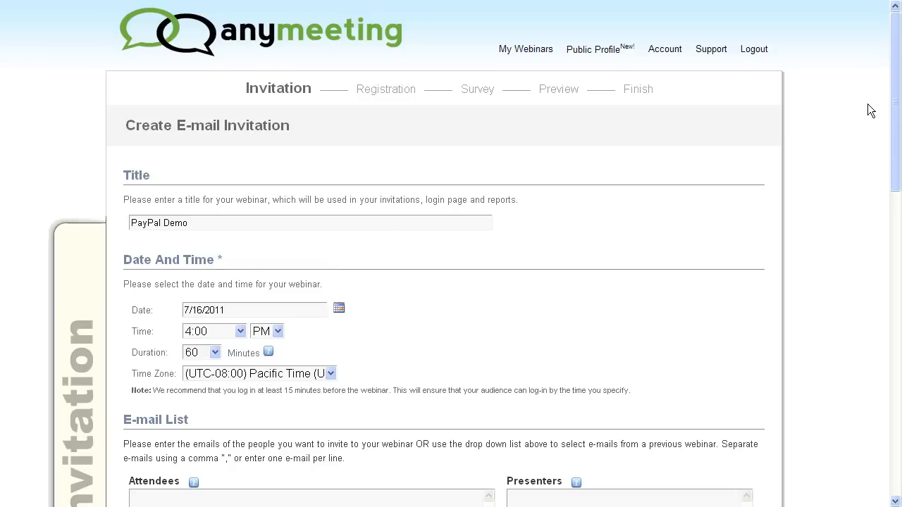
pyautogui.moveTo(874, 99)
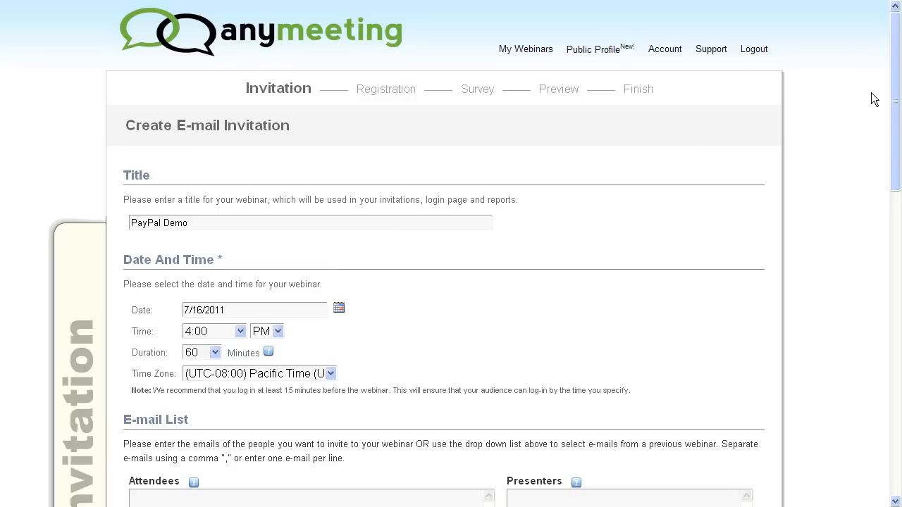
pyautogui.moveTo(779, 130)
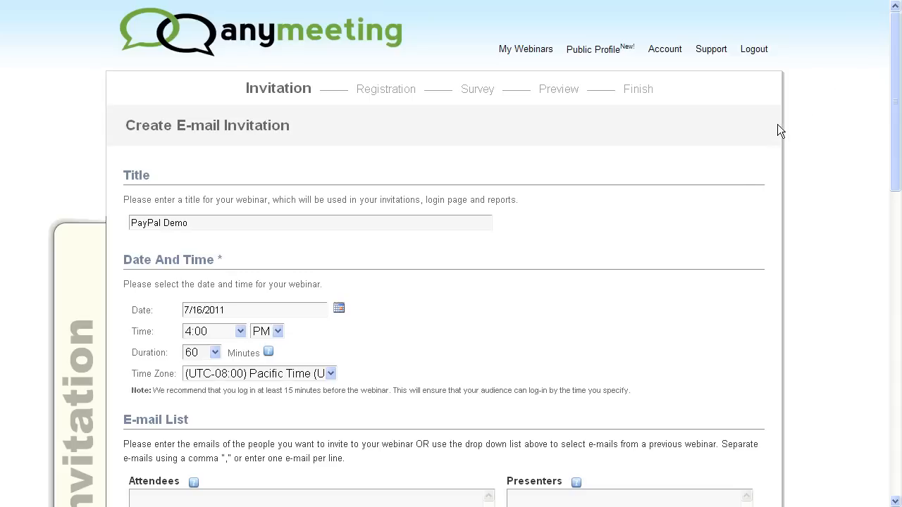
pyautogui.moveTo(800, 148)
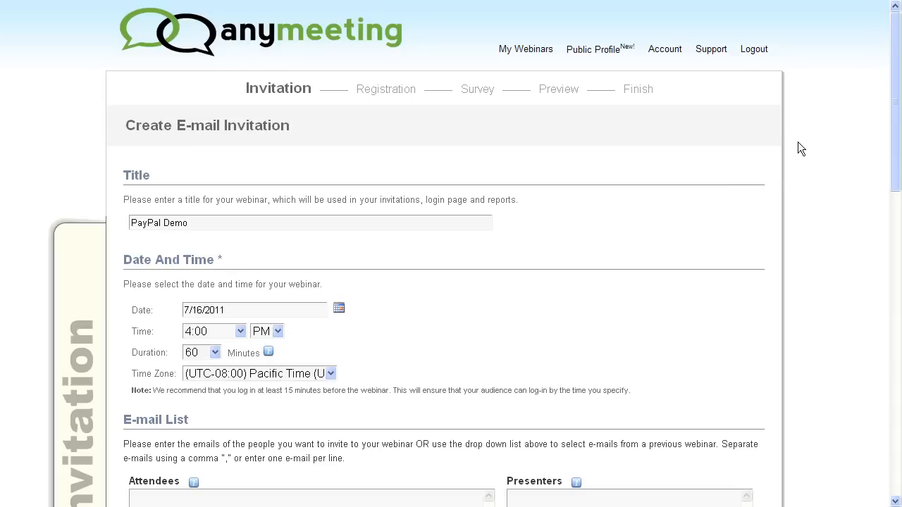
pyautogui.moveTo(891, 52)
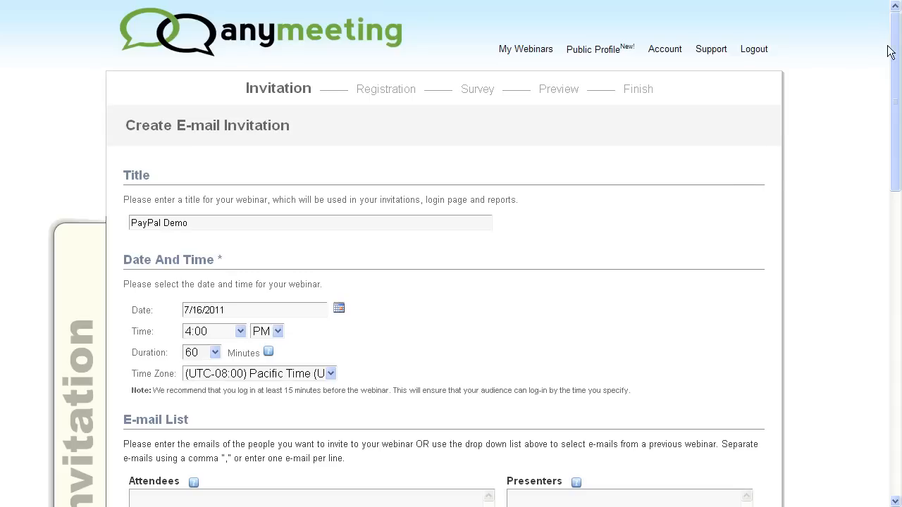
# Step: Scroll to the bottom of the 'PayPal Demo' e-mail invitation page
pyautogui.scroll(-3)
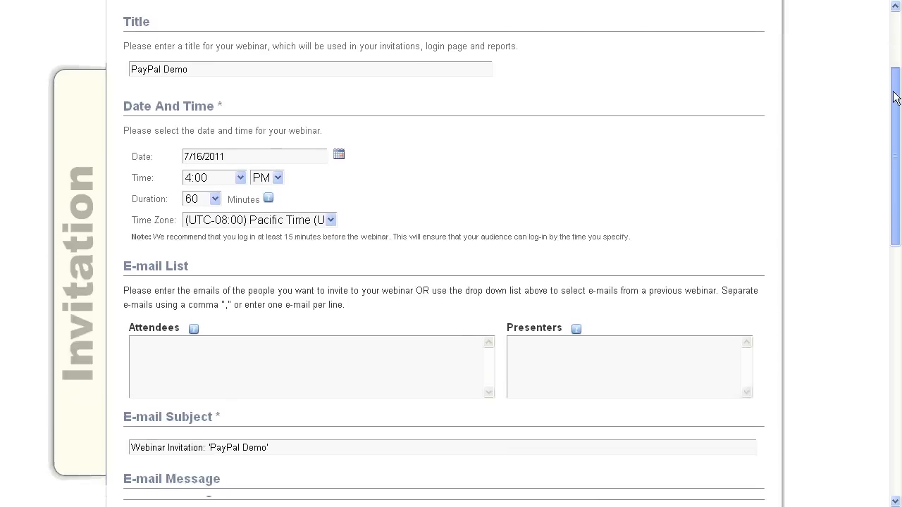
pyautogui.scroll(-3)
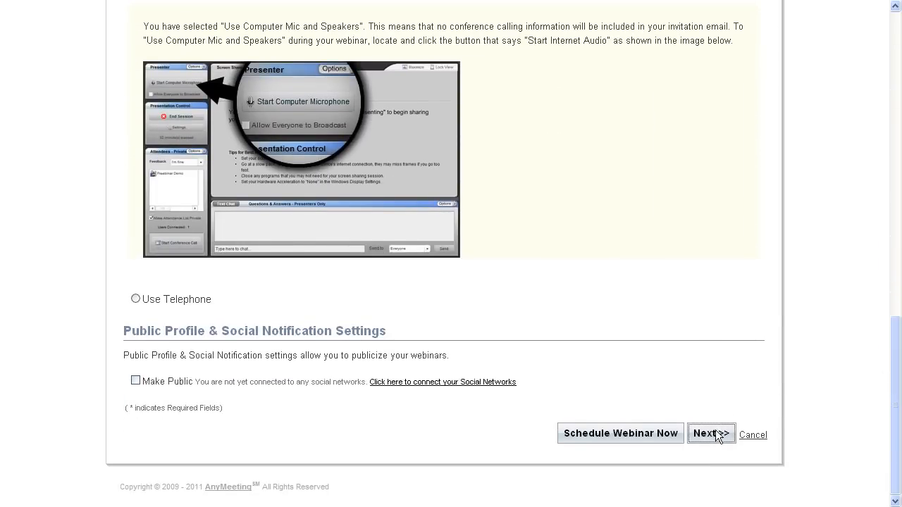
pyautogui.click(711, 433)
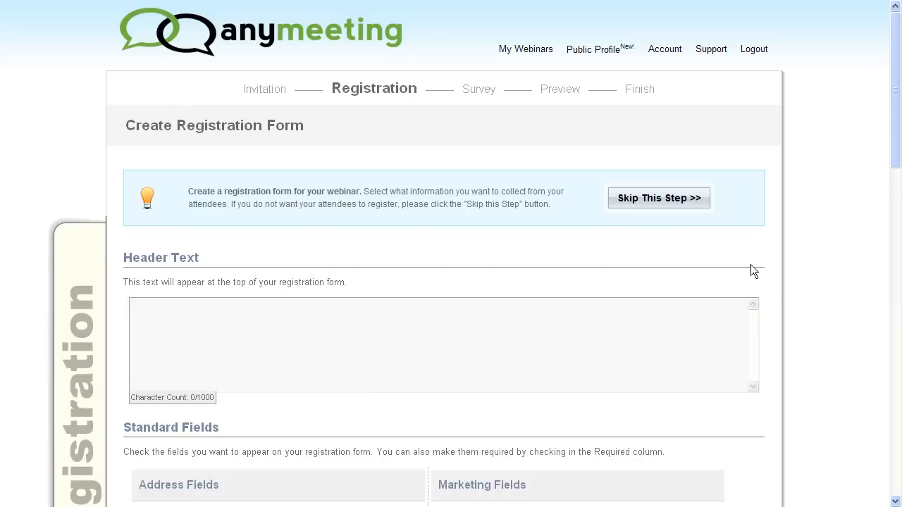
pyautogui.moveTo(894, 62)
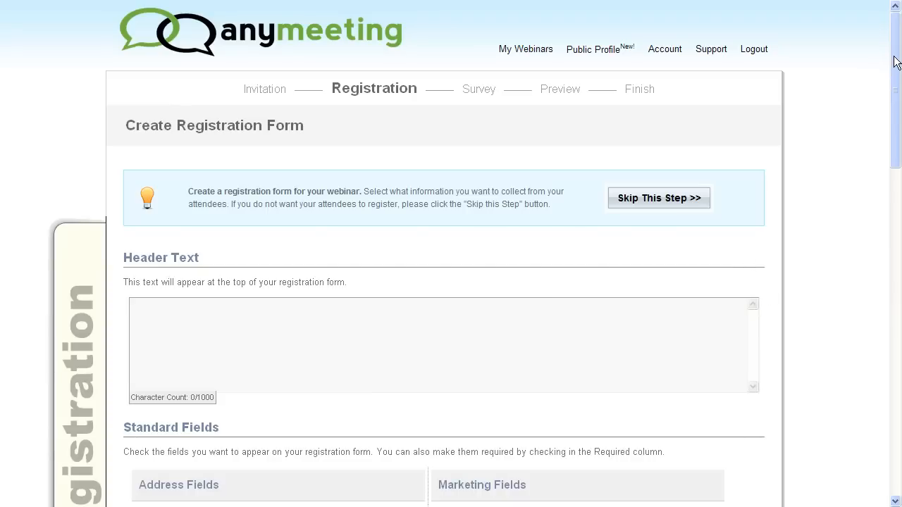
pyautogui.scroll(-3)
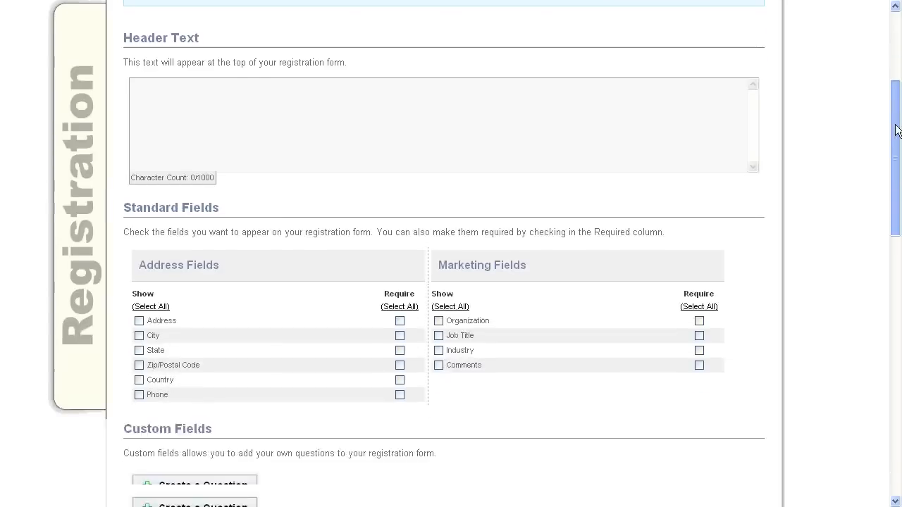
pyautogui.scroll(-3)
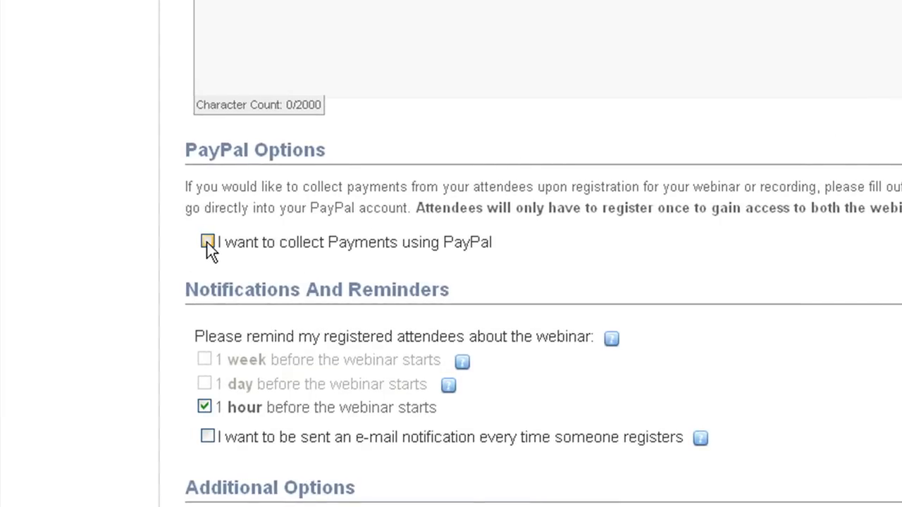
# Step: Enable PayPal payment collection and enter the merchant email address
pyautogui.click(207, 241)
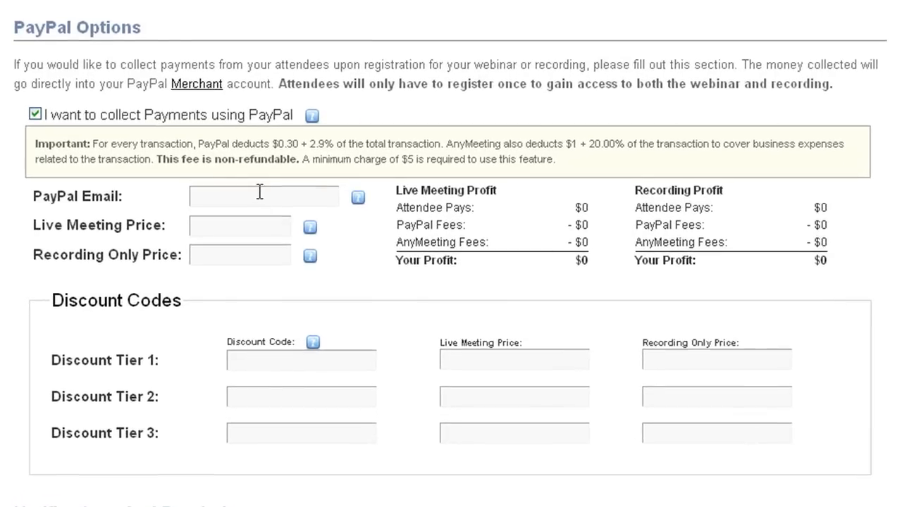
pyautogui.click(263, 196)
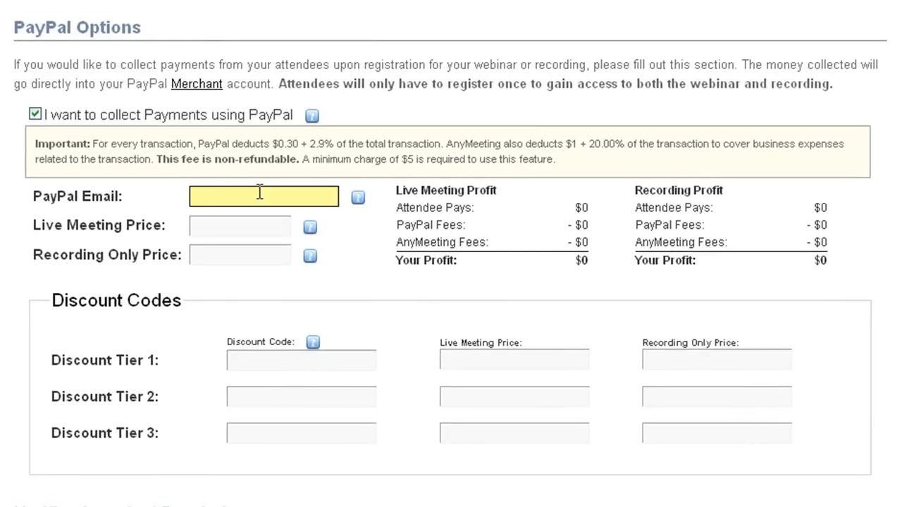
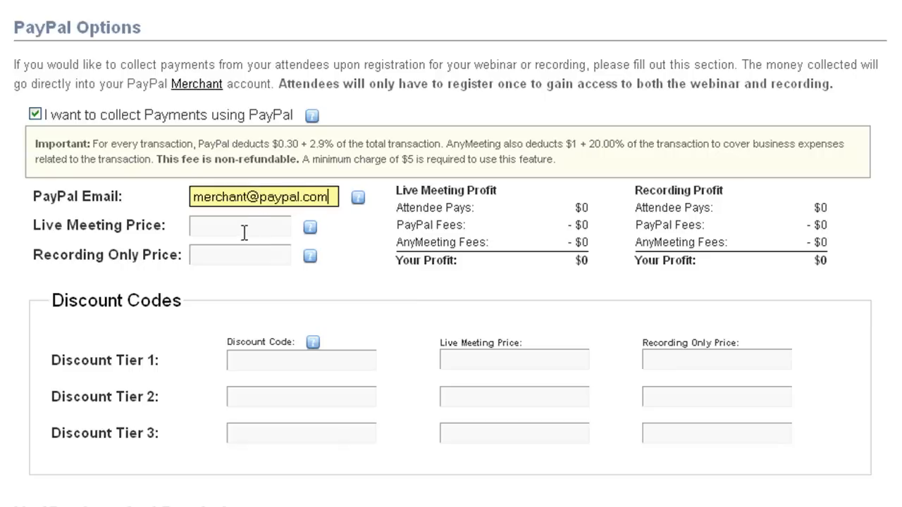
# Step: Set the live meeting price to $40 and the recording-only price to $30
pyautogui.click(239, 226)
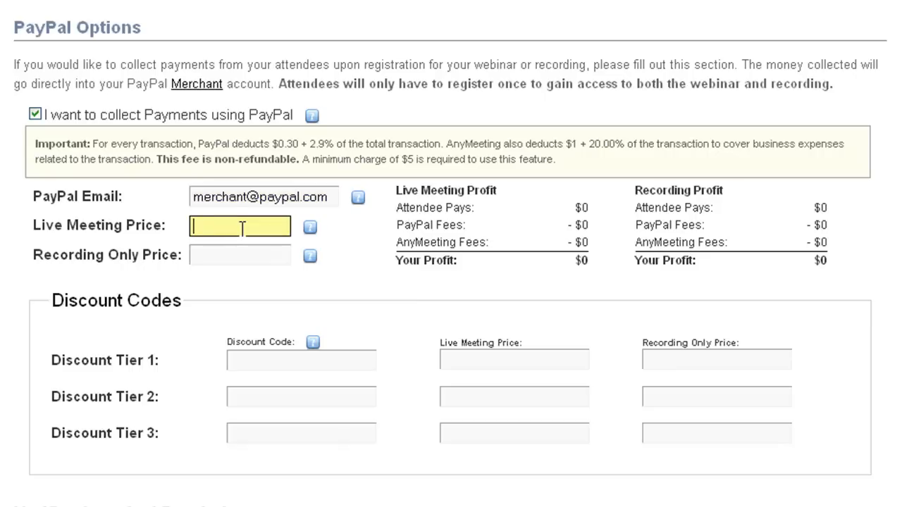
pyautogui.write('40')
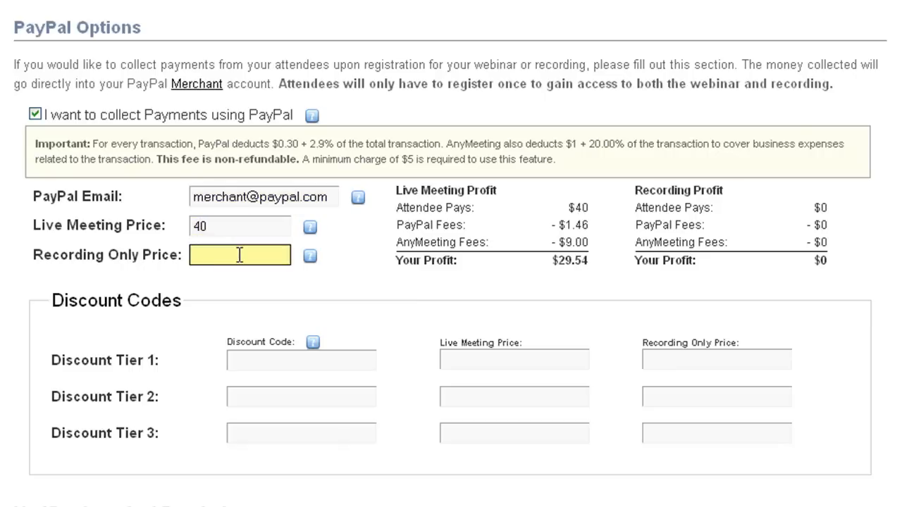
pyautogui.write('30')
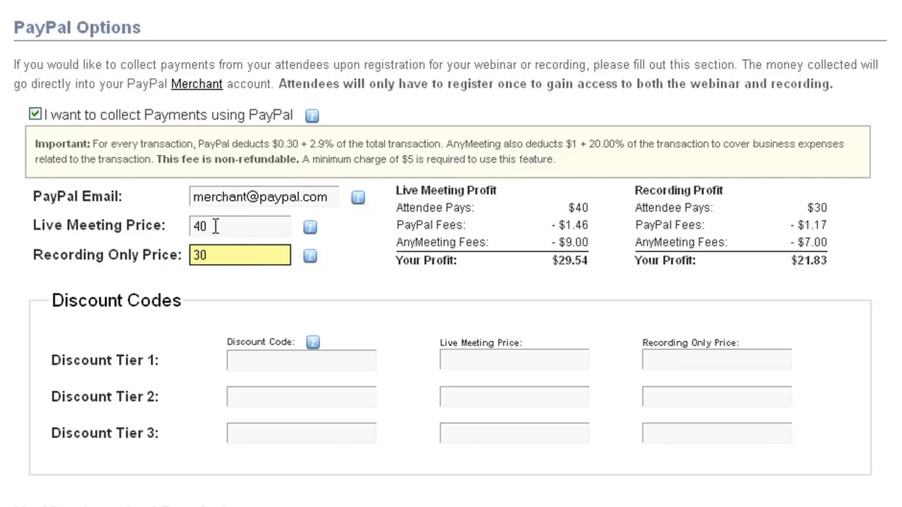
pyautogui.click(239, 255)
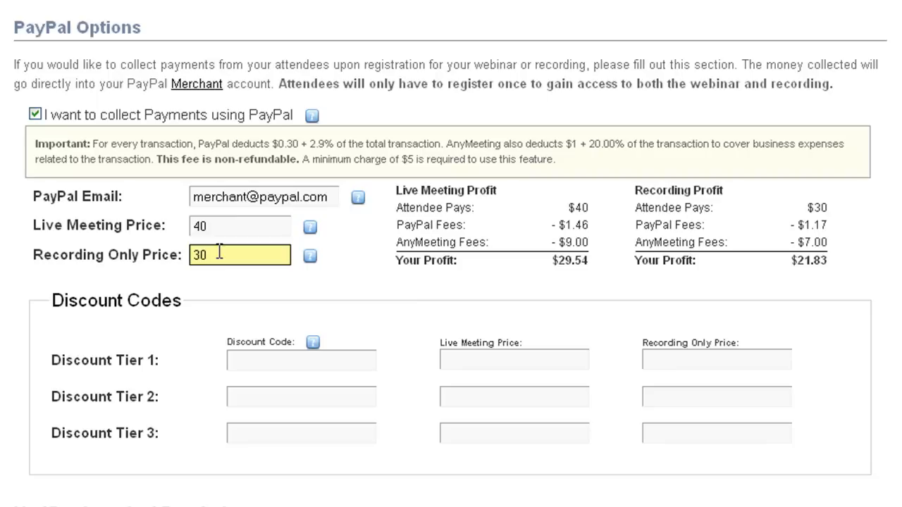
pyautogui.moveTo(307, 290)
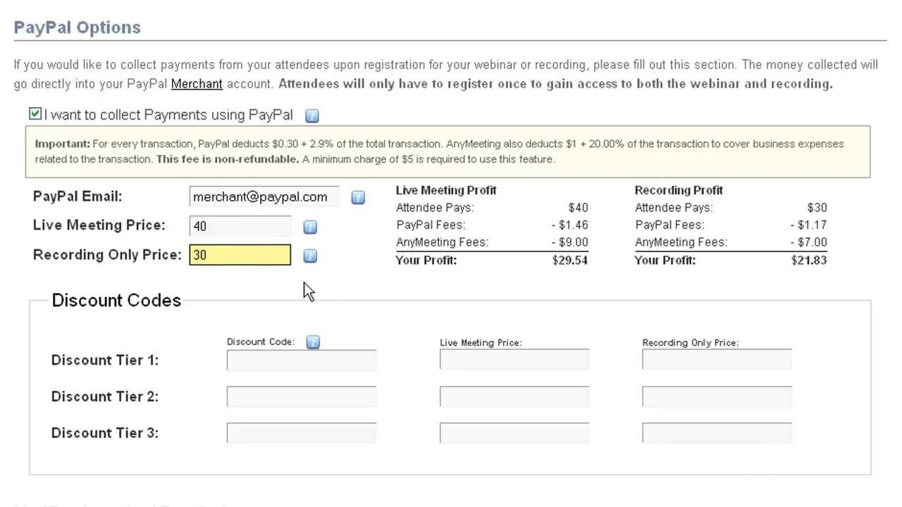
pyautogui.moveTo(415, 156)
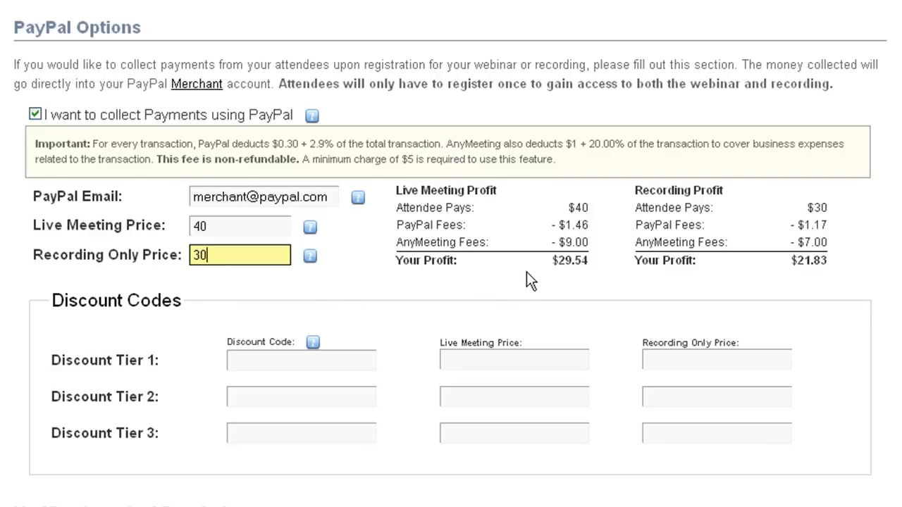
pyautogui.moveTo(600, 276)
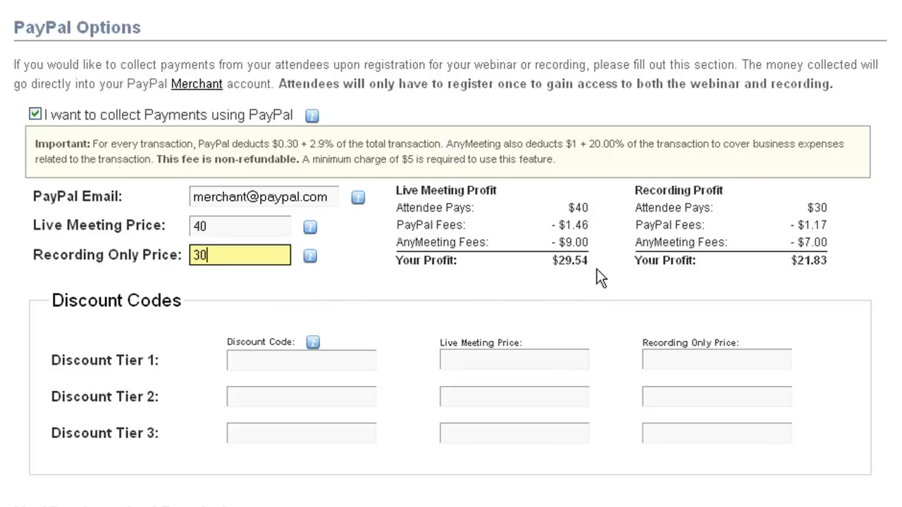
pyautogui.moveTo(805, 277)
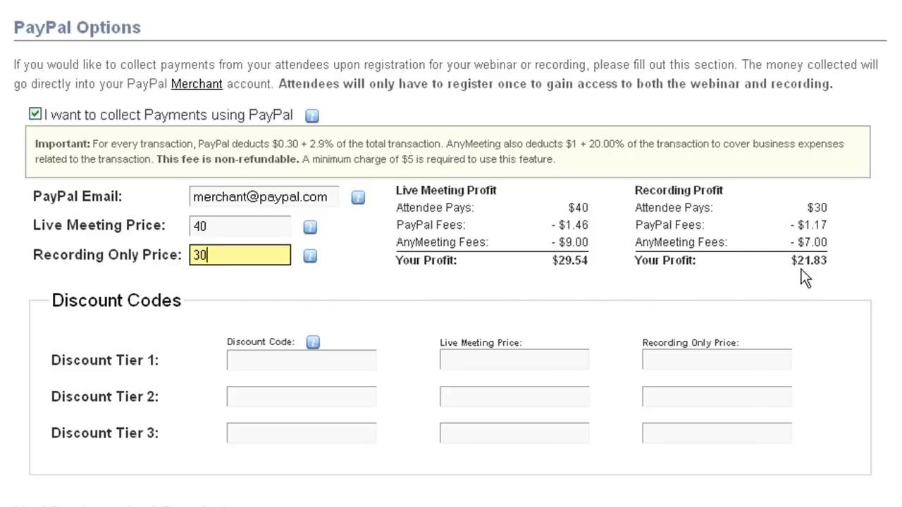
pyautogui.moveTo(392, 255)
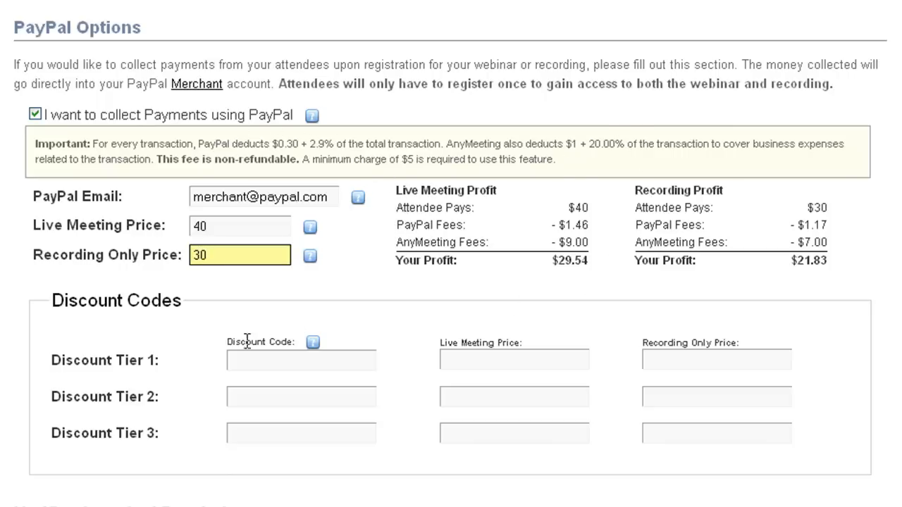
# Step: Create Tier 1 discount code COUPON with $30 live and $20 recording prices
pyautogui.write('CO')
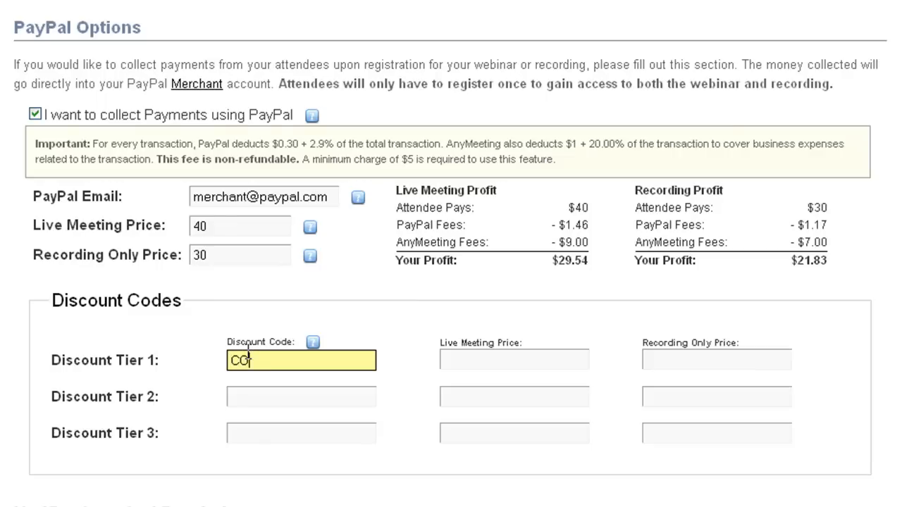
pyautogui.write('UPON')
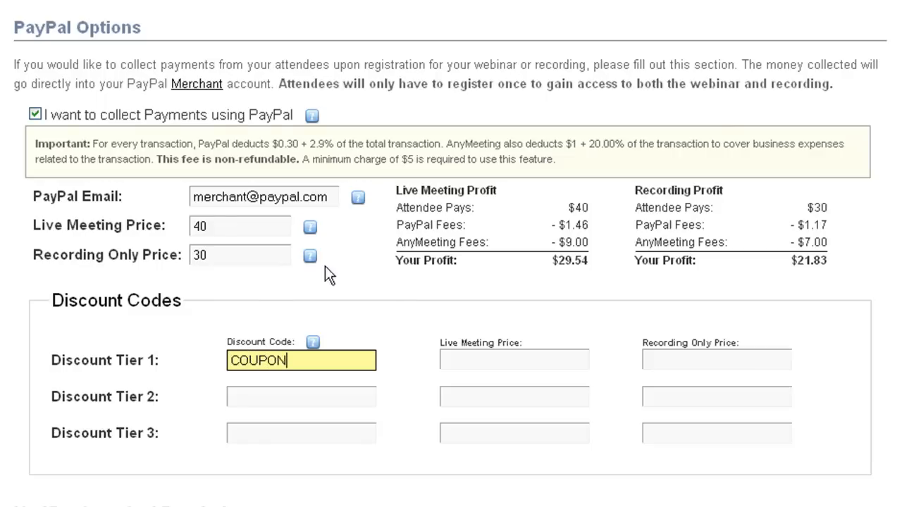
pyautogui.click(514, 360)
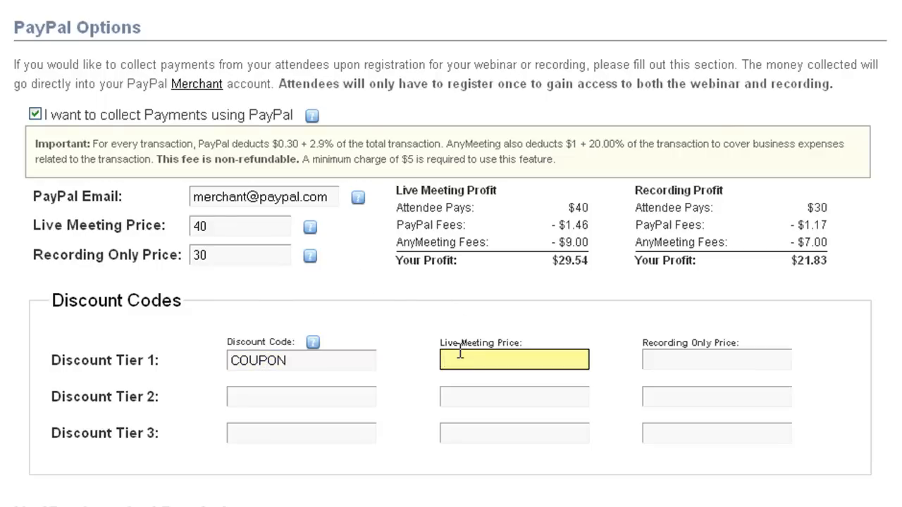
pyautogui.write('30')
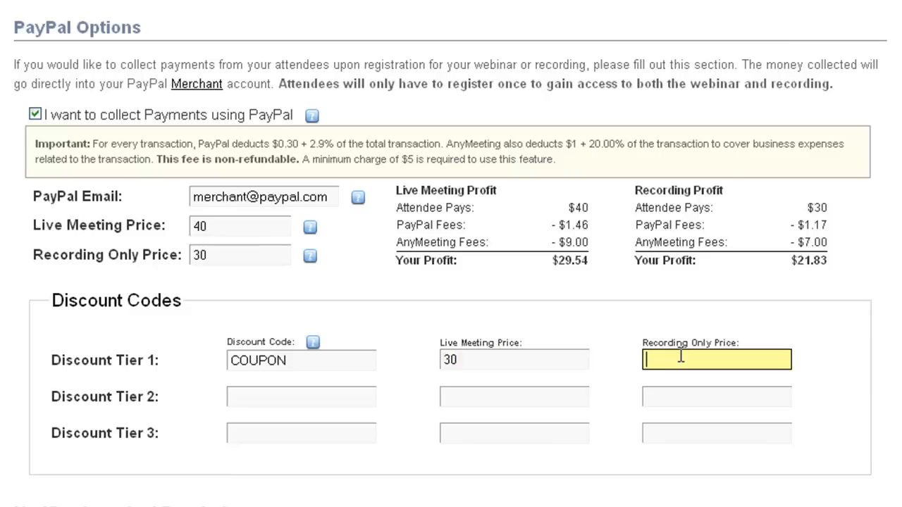
pyautogui.write('20')
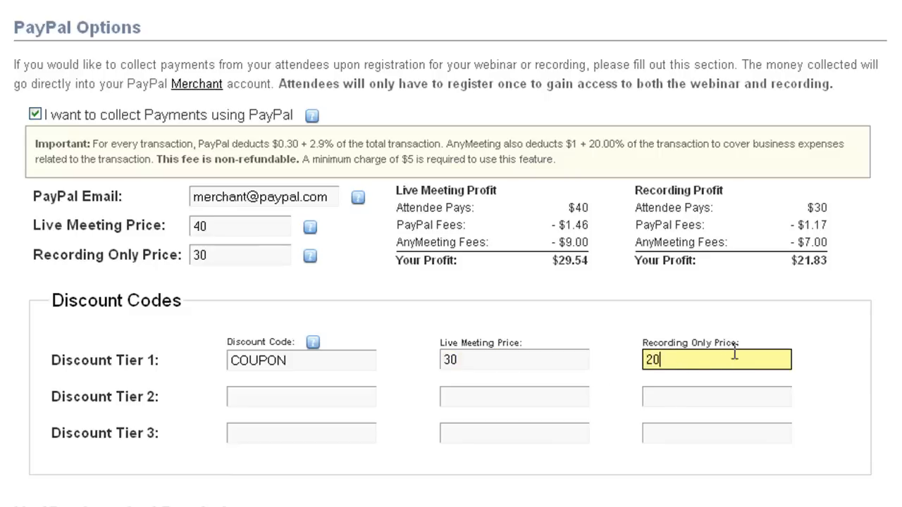
pyautogui.moveTo(395, 358)
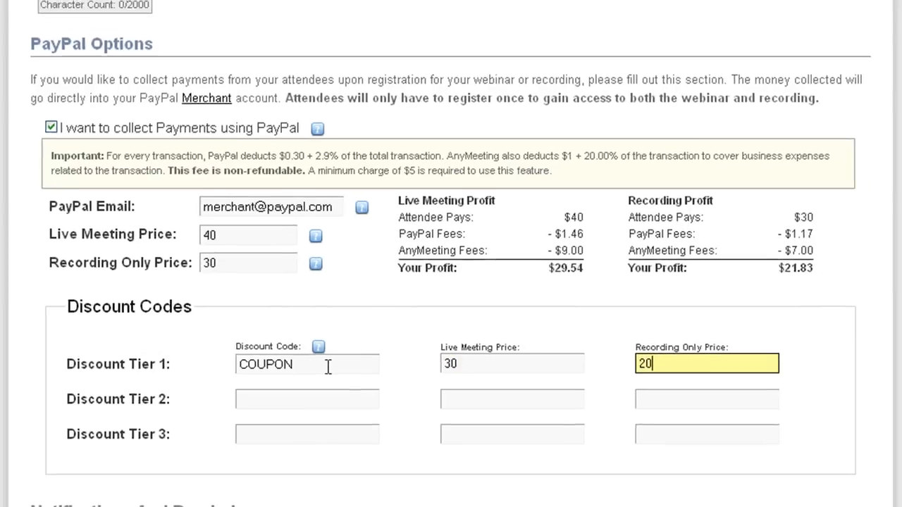
pyautogui.scroll(3)
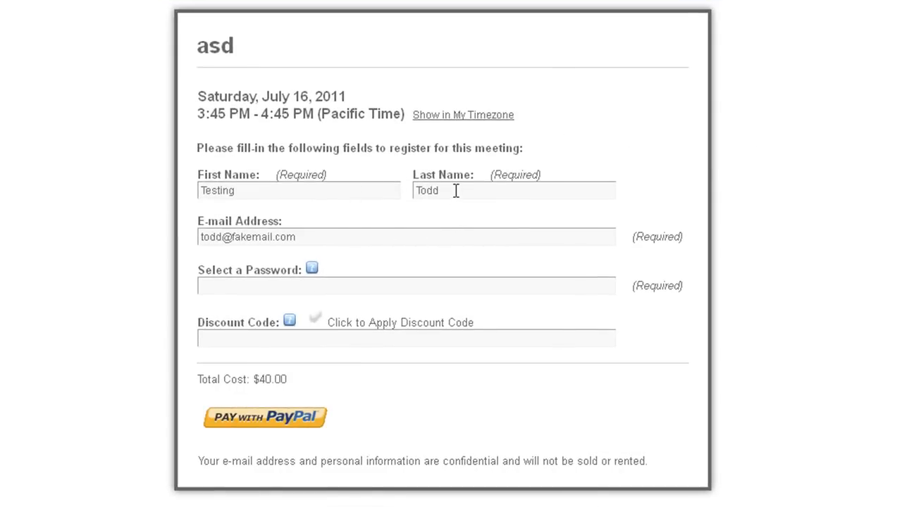
pyautogui.moveTo(273, 404)
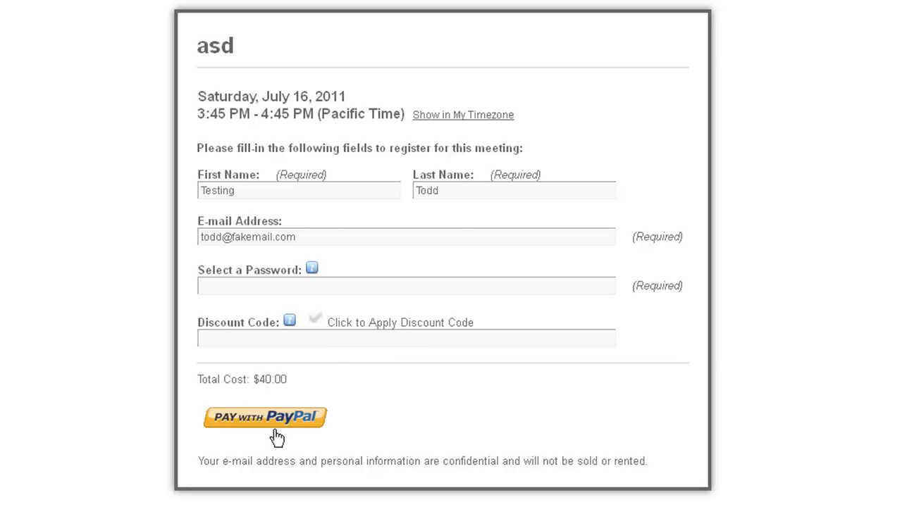
pyautogui.moveTo(240, 373)
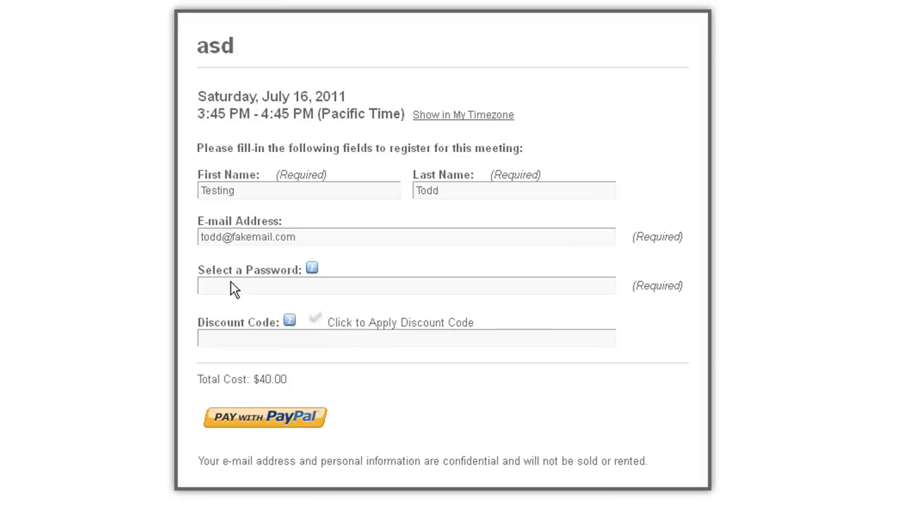
pyautogui.click(282, 285)
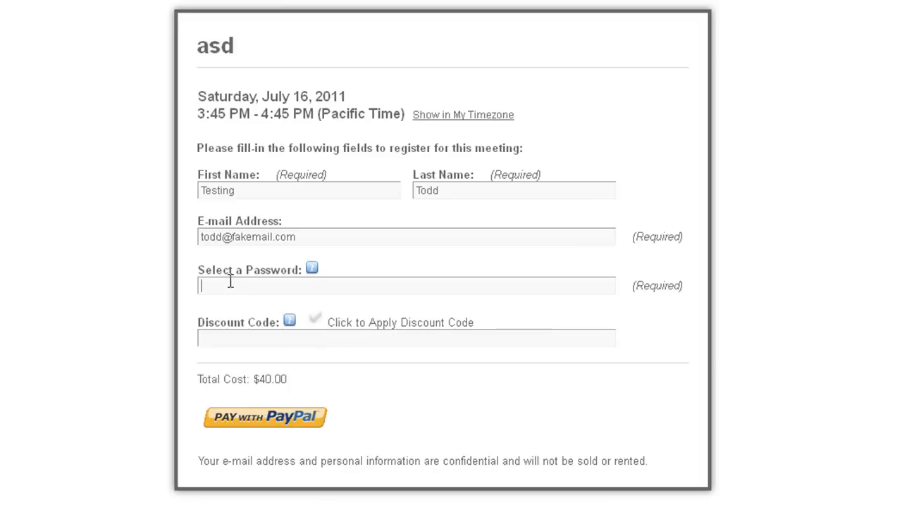
pyautogui.write('password')
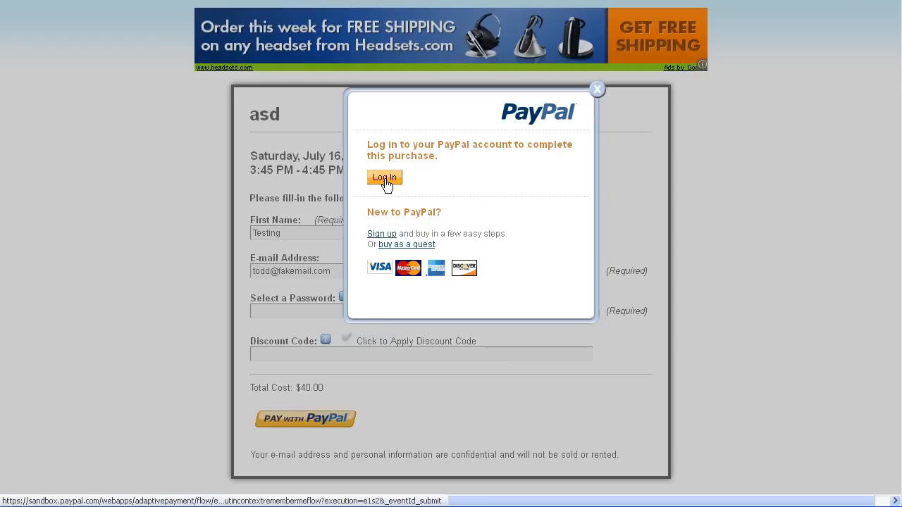
# Step: Log in to PayPal with the sandbox buyer account and pay the $40
pyautogui.click(384, 177)
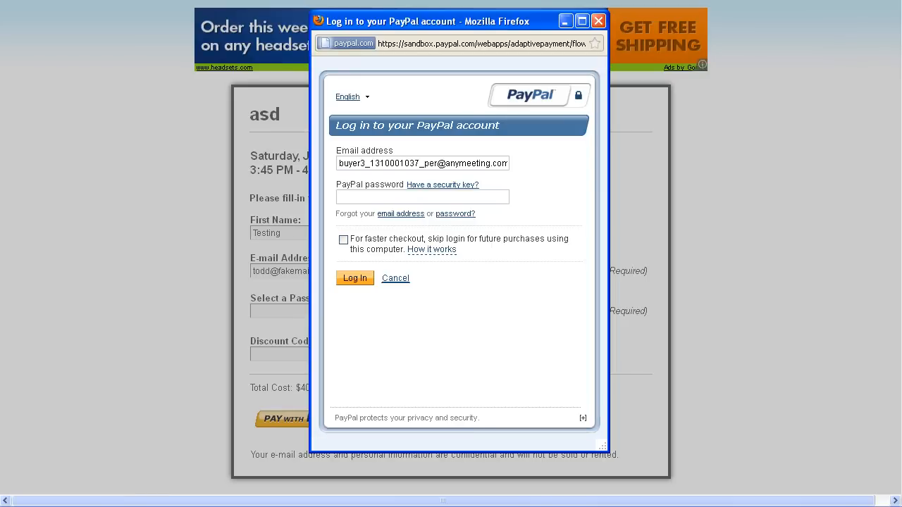
pyautogui.click(355, 278)
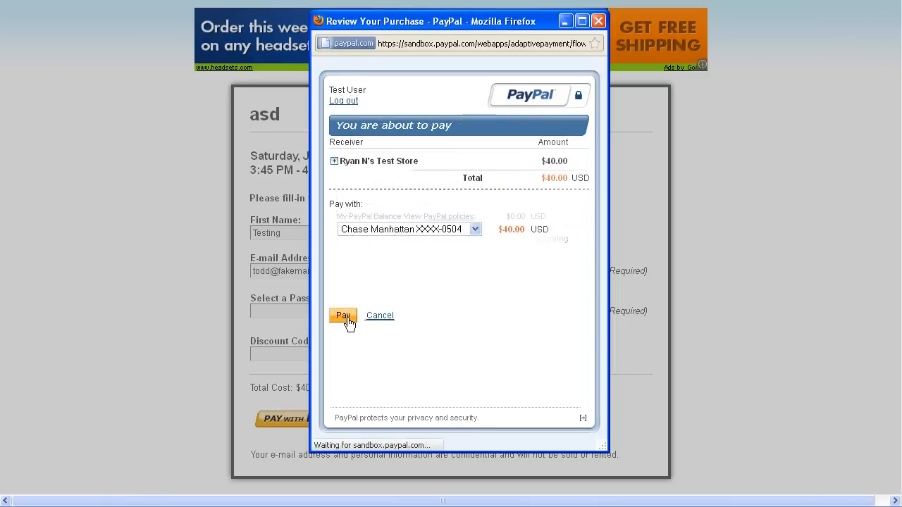
pyautogui.moveTo(371, 324)
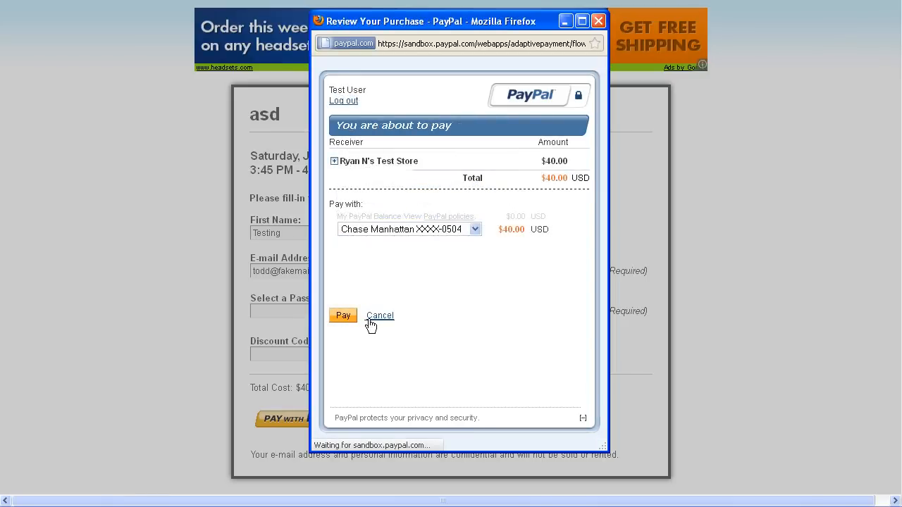
pyautogui.click(342, 315)
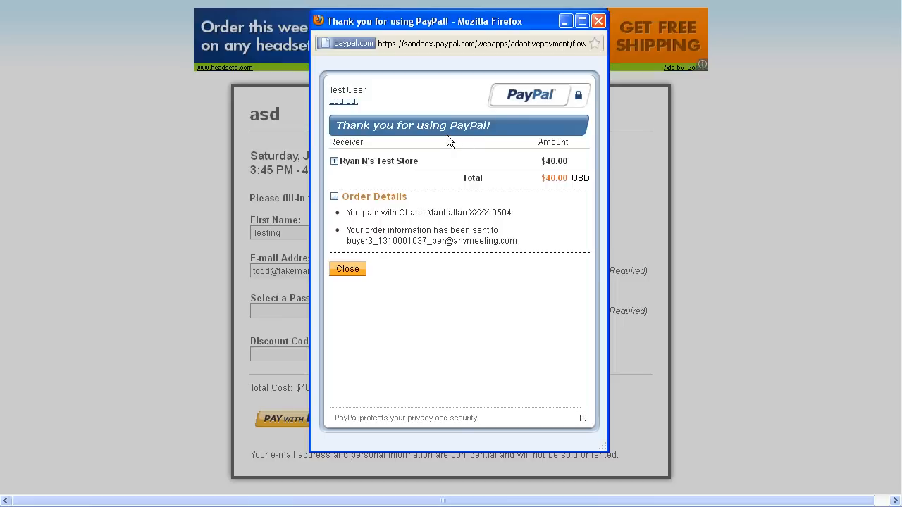
pyautogui.moveTo(497, 203)
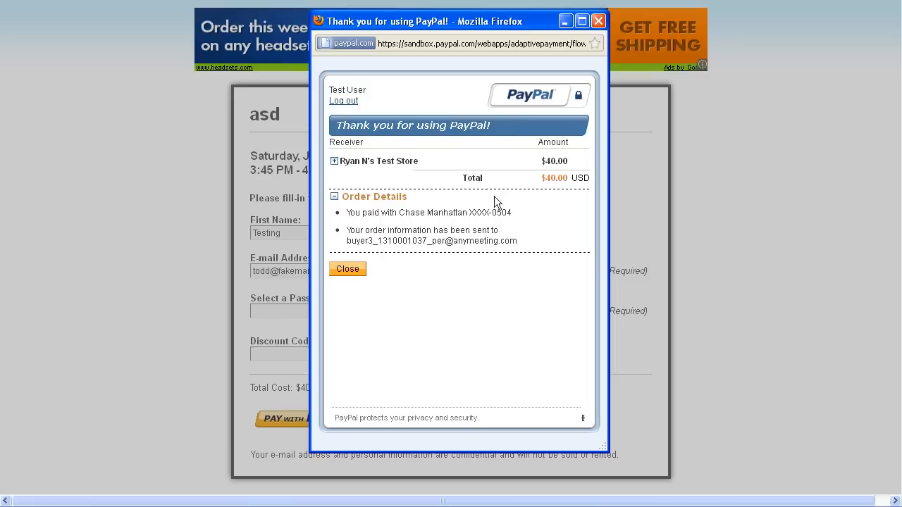